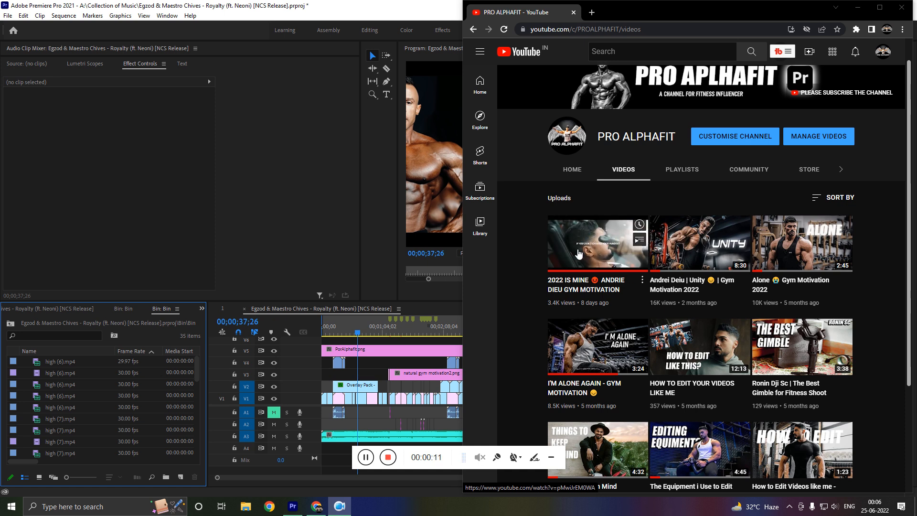
# Bring Premiere Pro to the front to review the speech track's Volume and Lowpass effects.
pyautogui.scroll(-3)
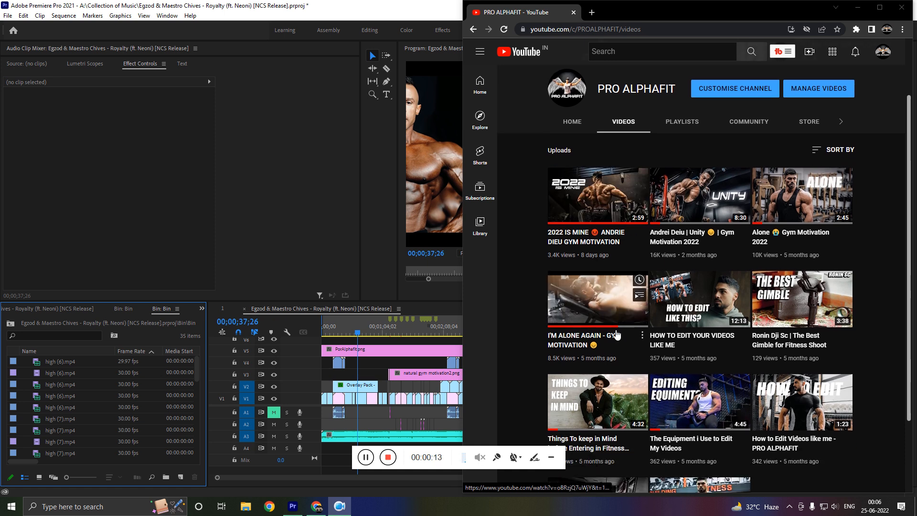
pyautogui.scroll(-3)
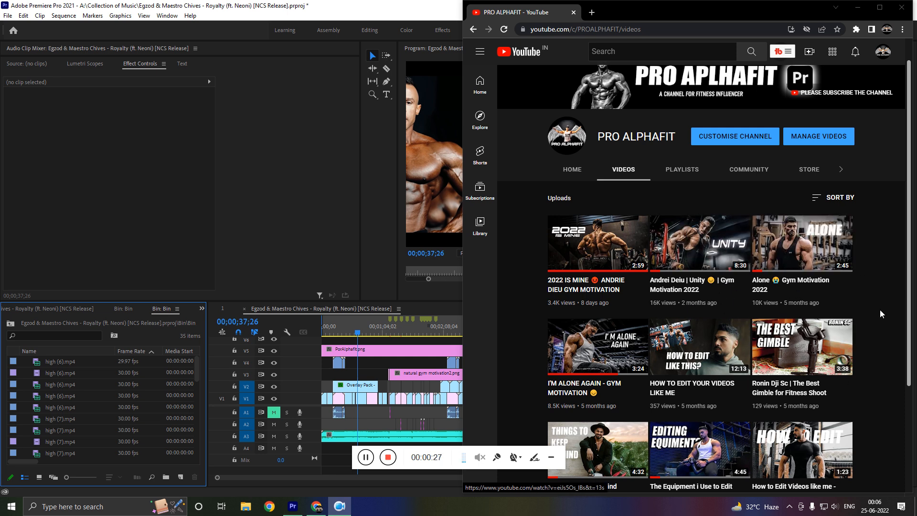
pyautogui.scroll(-3)
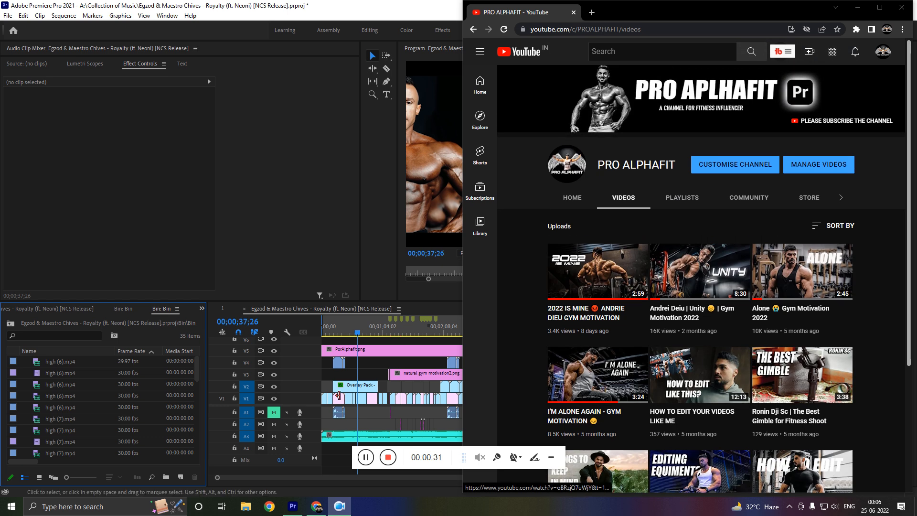
pyautogui.click(292, 506)
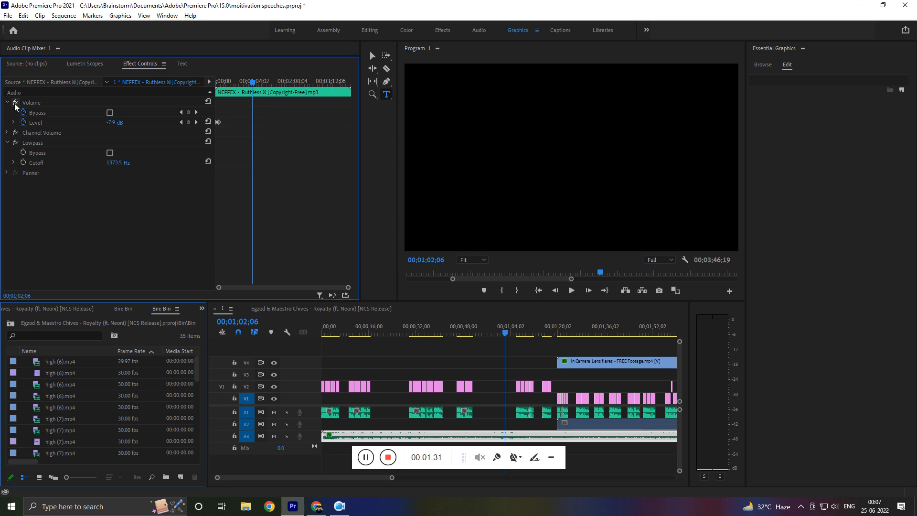
pyautogui.moveTo(123, 249)
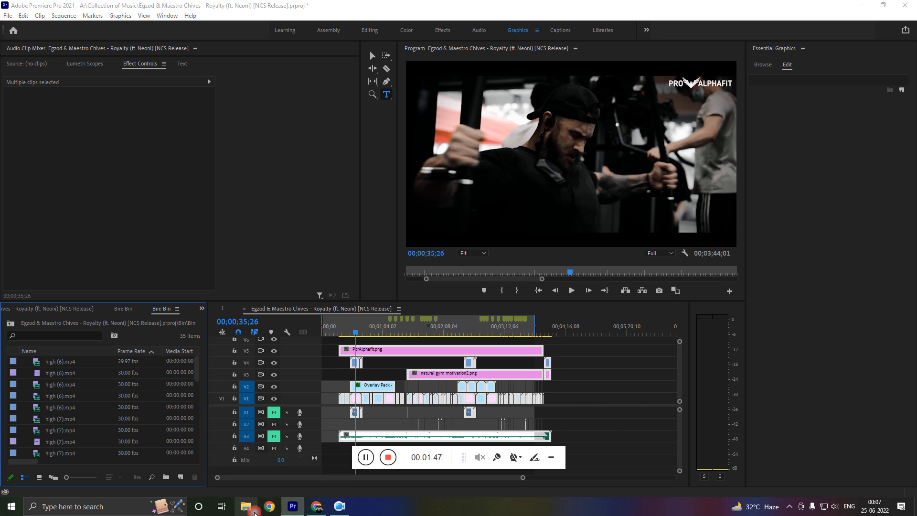
# Zoom the timeline into the sequence start showing the trailer and posing clips under the logo.
pyautogui.click(246, 507)
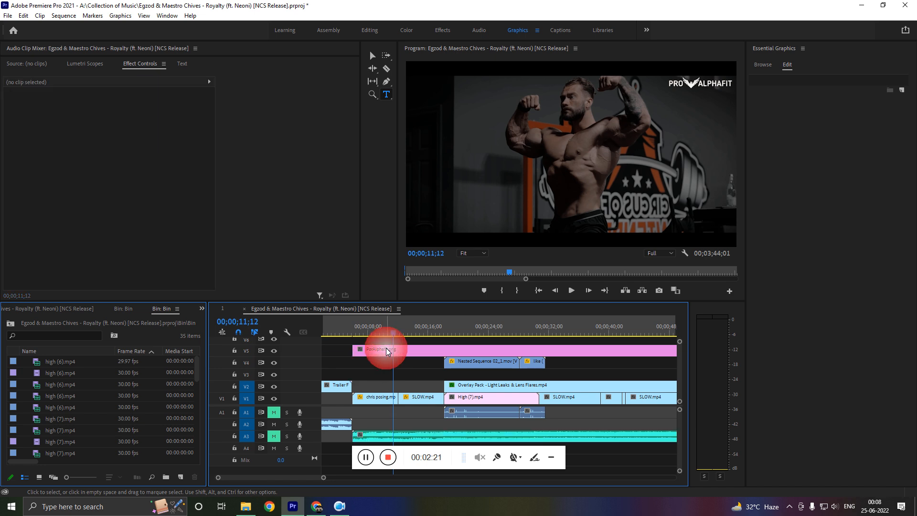
# Select the PorAlphafit.png logo clip and choose its blend mode in Effect Controls.
pyautogui.click(386, 349)
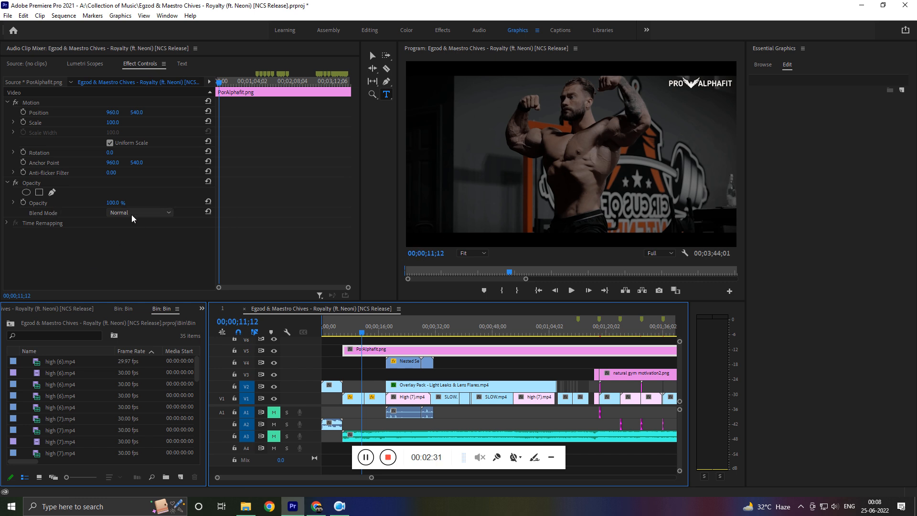
pyautogui.click(140, 212)
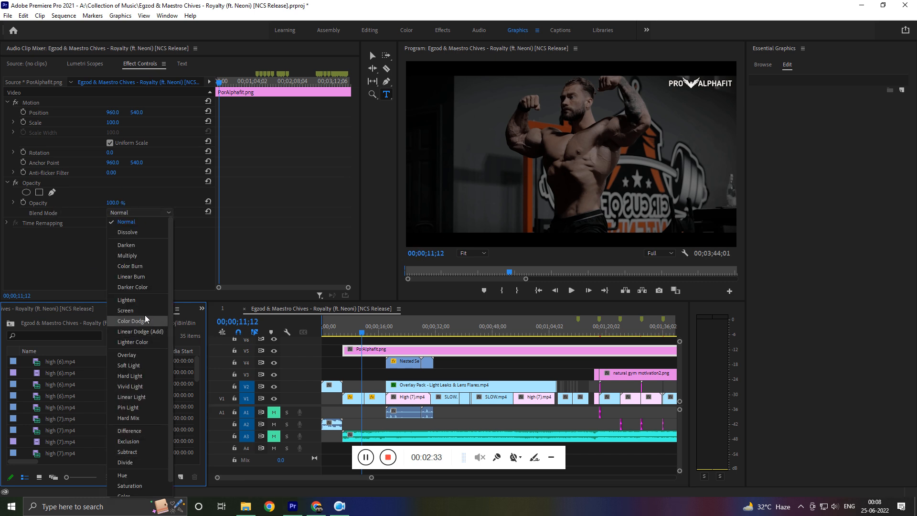
pyautogui.click(125, 310)
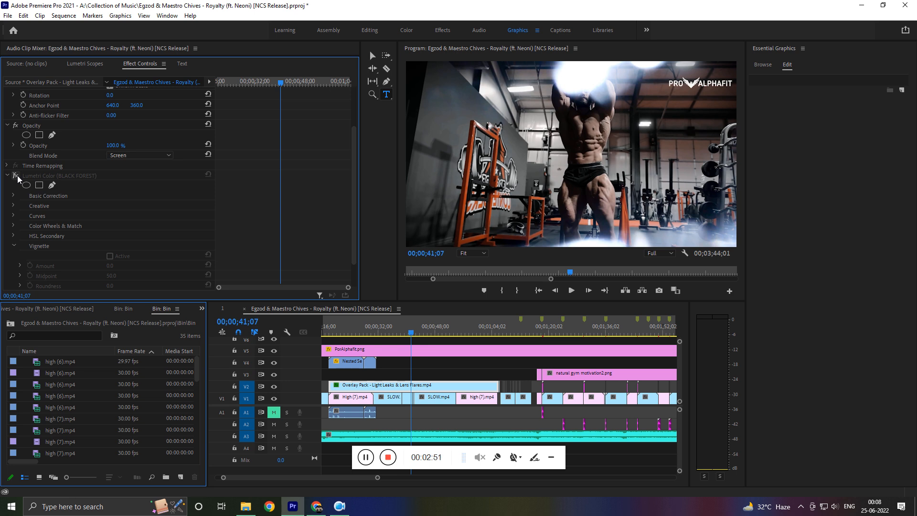
# Set the overlay's Lumetri Creative Look from Black Forest to None.
pyautogui.click(13, 206)
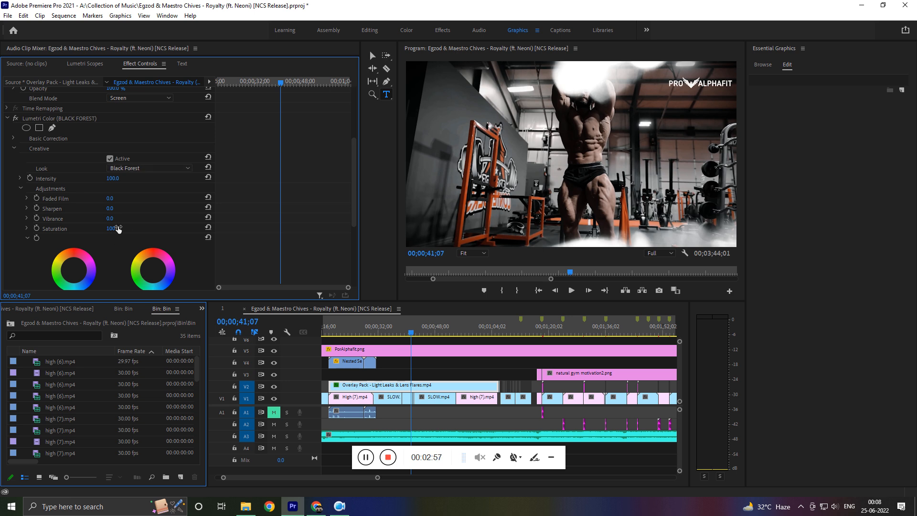
pyautogui.click(149, 168)
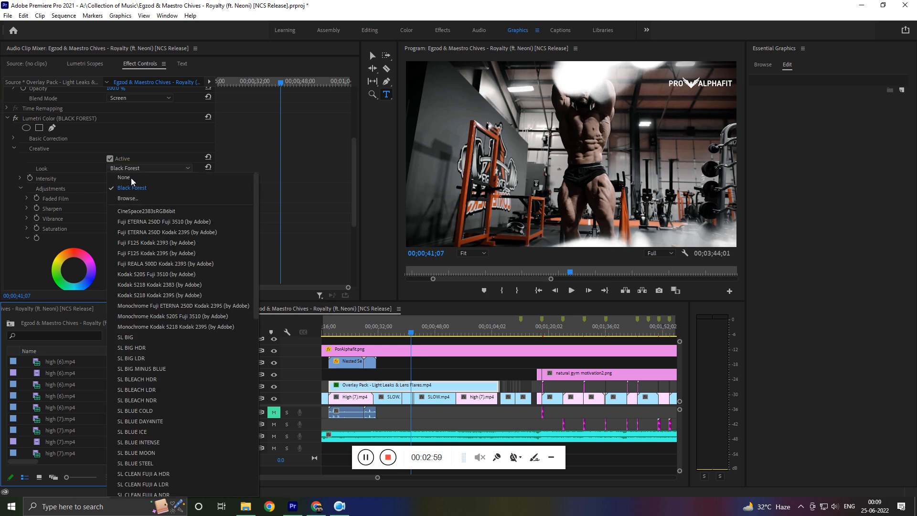
pyautogui.click(123, 178)
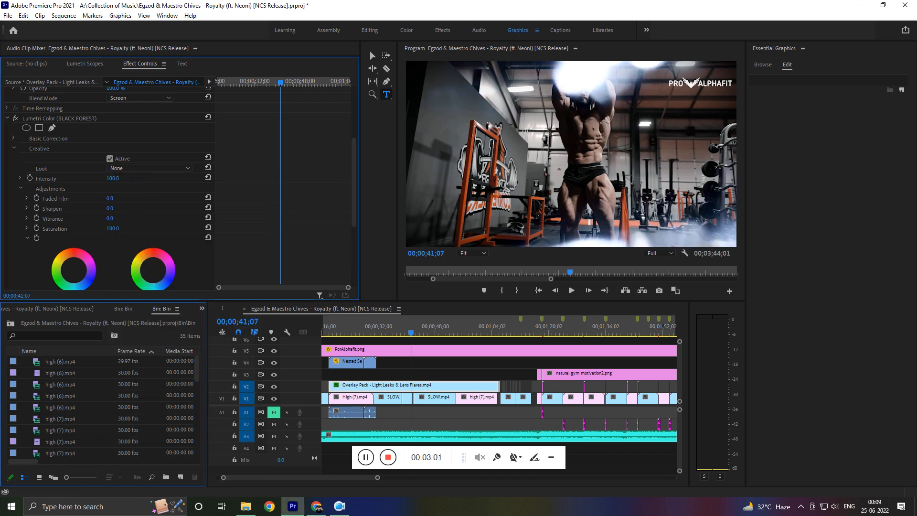
pyautogui.moveTo(111, 229); pyautogui.dragTo(107, 228)
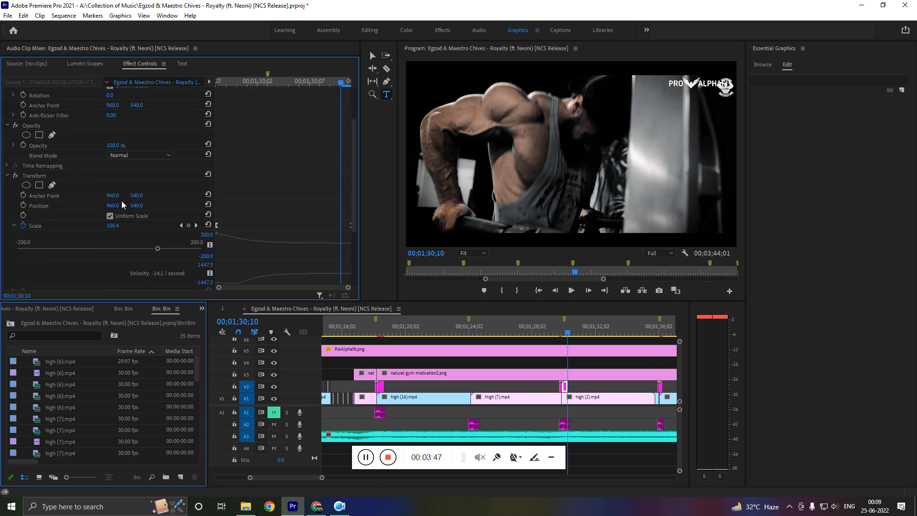
# Save the project, jump near 2:20 and select Nested Sequence 02_1.mov showing scale 32.
pyautogui.press('ctrl+s')
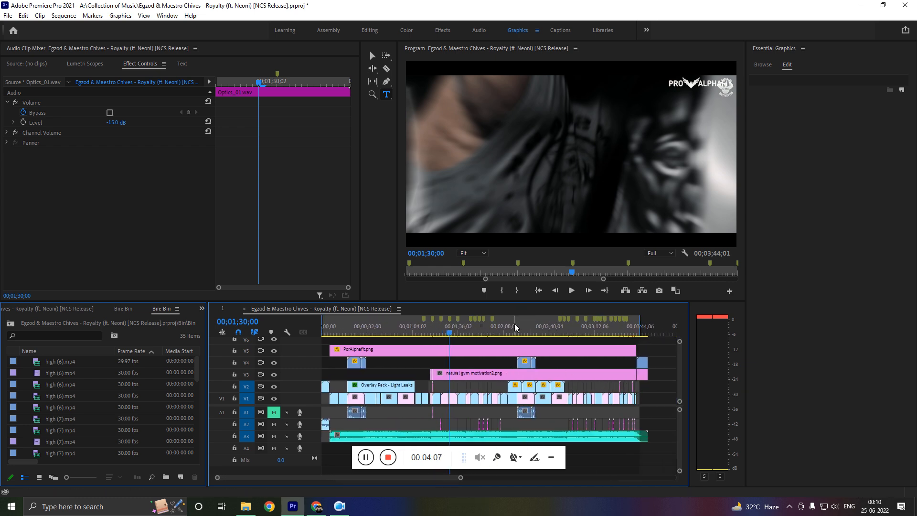
pyautogui.click(523, 333)
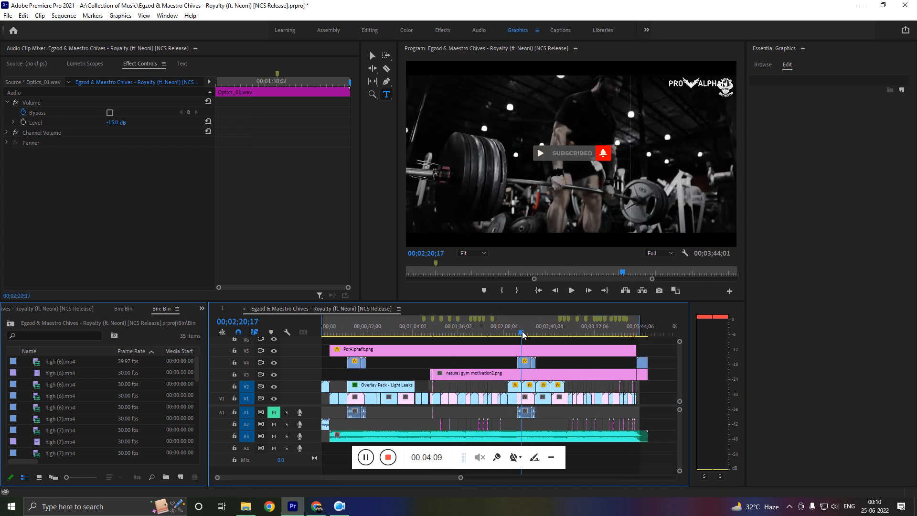
pyautogui.click(512, 363)
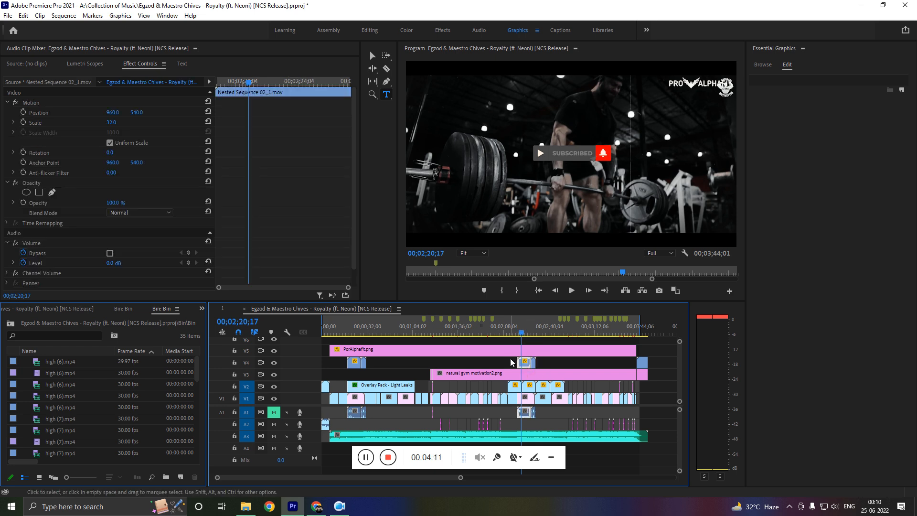